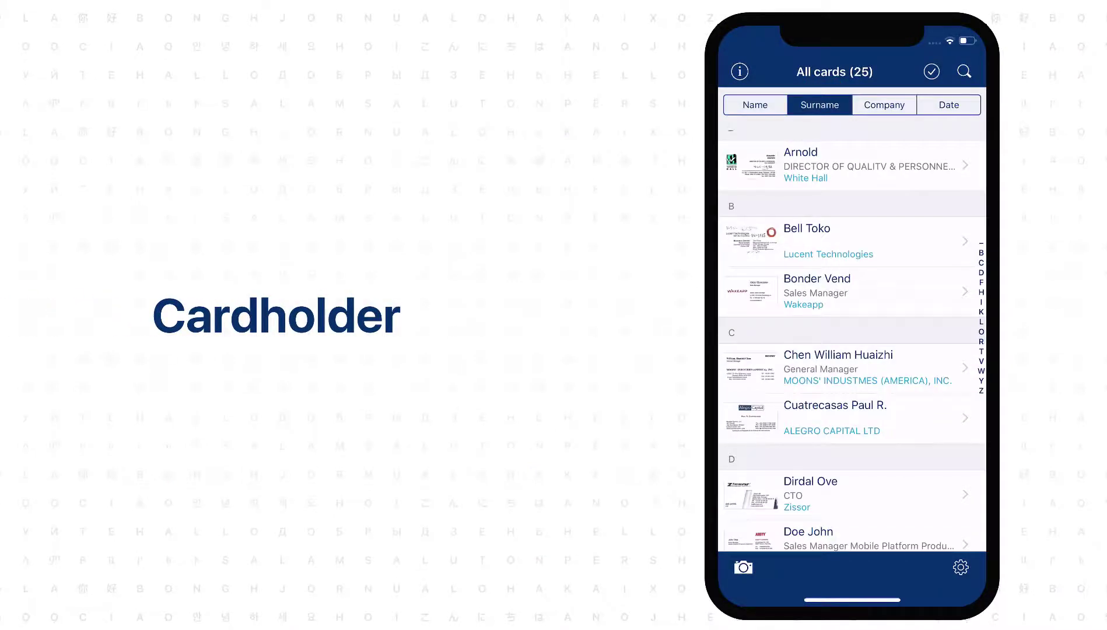
pyautogui.click(883, 105)
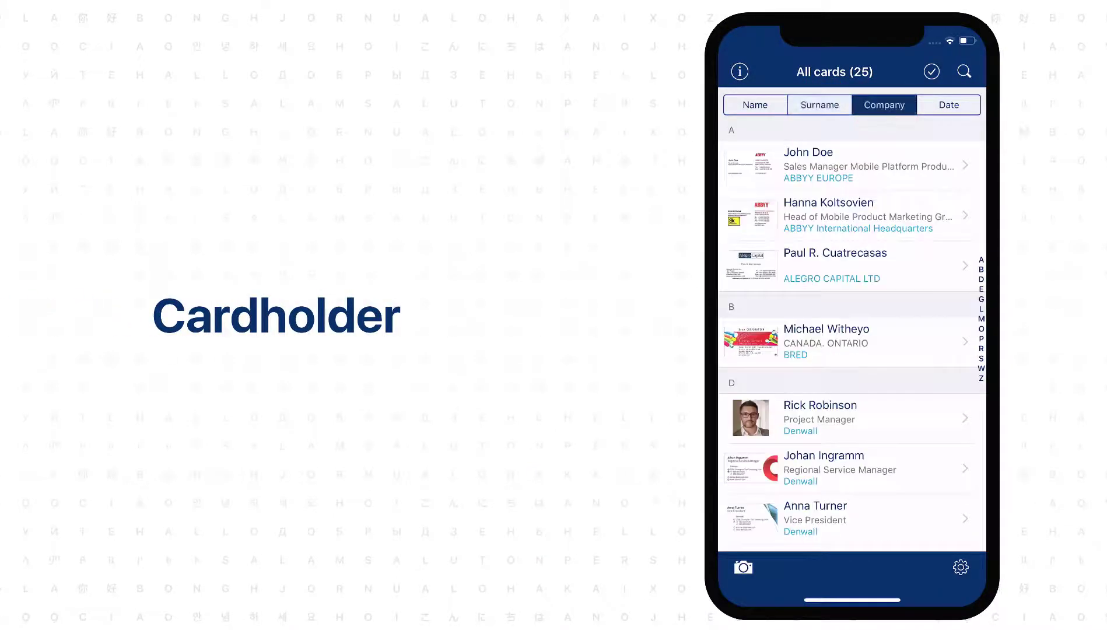
pyautogui.click(948, 104)
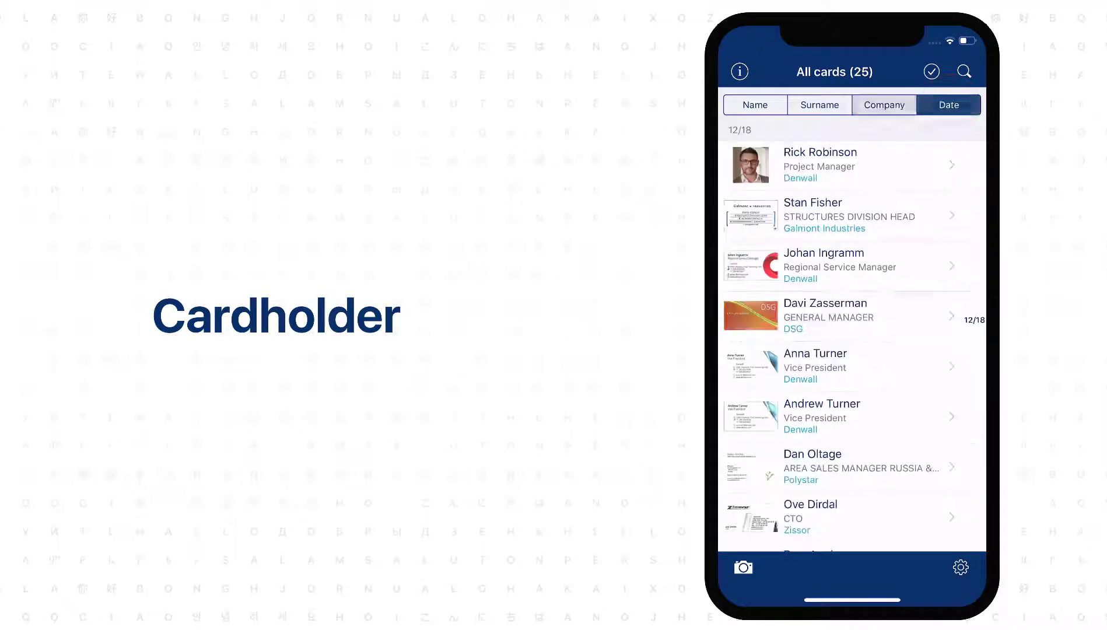
pyautogui.click(833, 165)
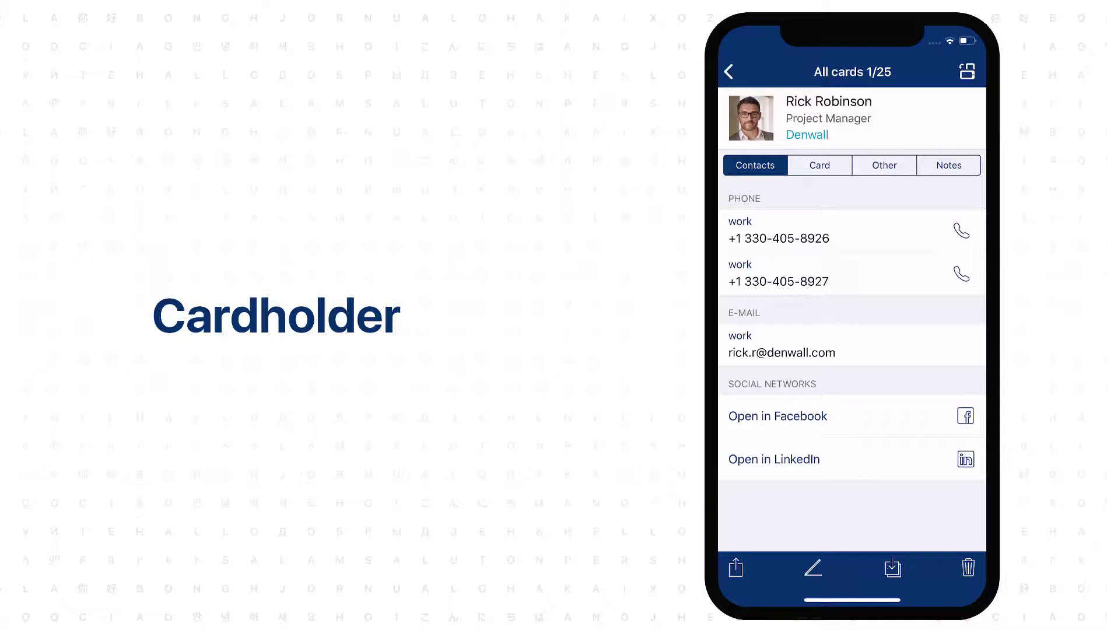
pyautogui.click(777, 415)
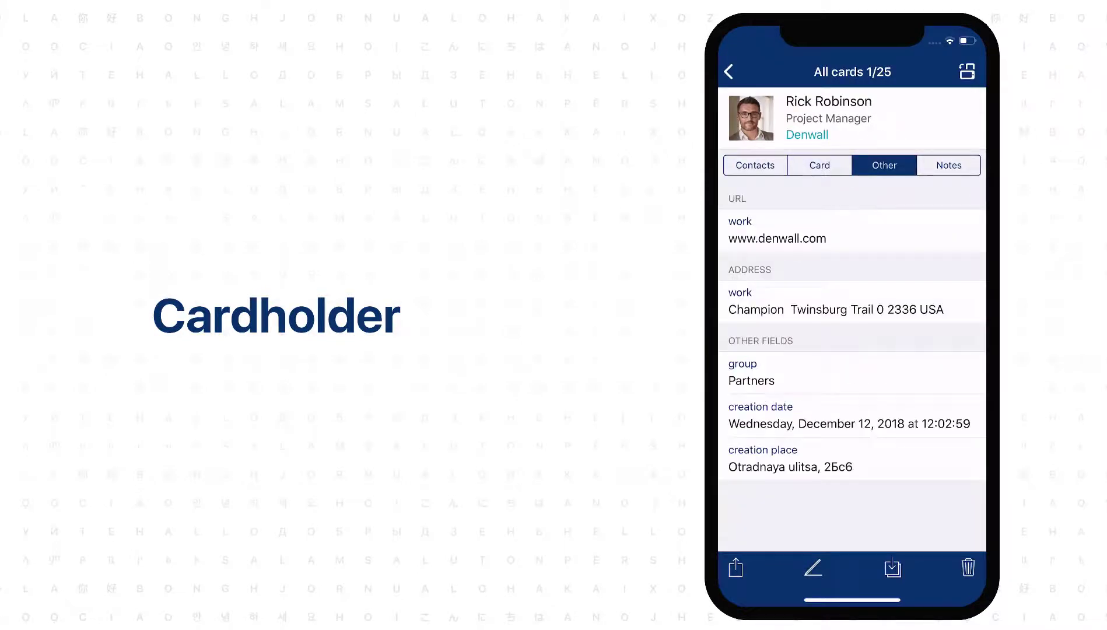
pyautogui.click(948, 164)
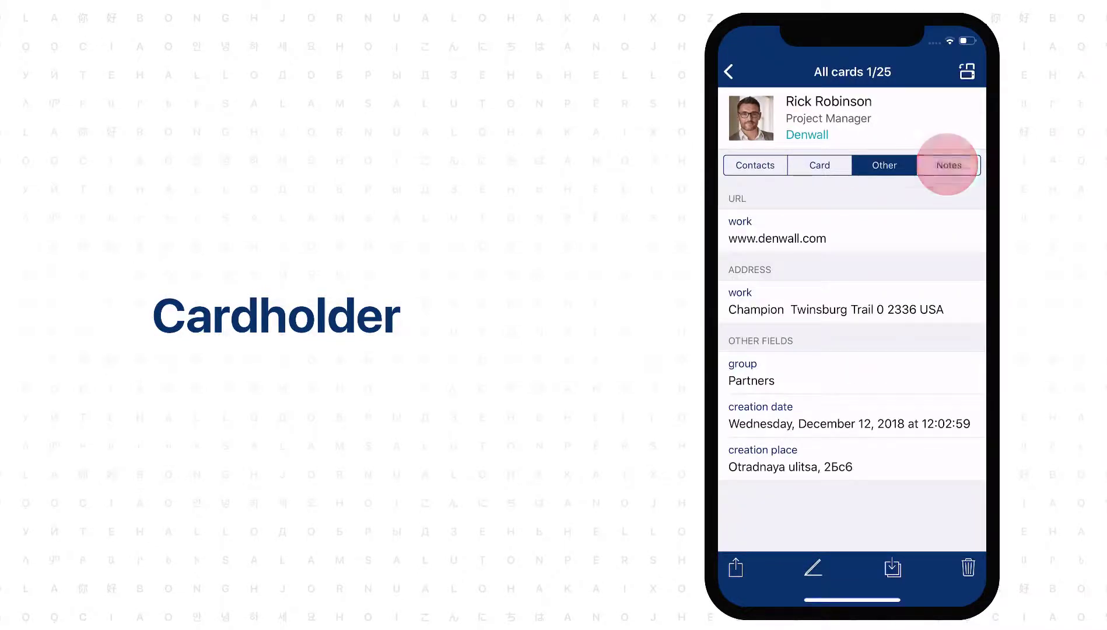
pyautogui.click(948, 164)
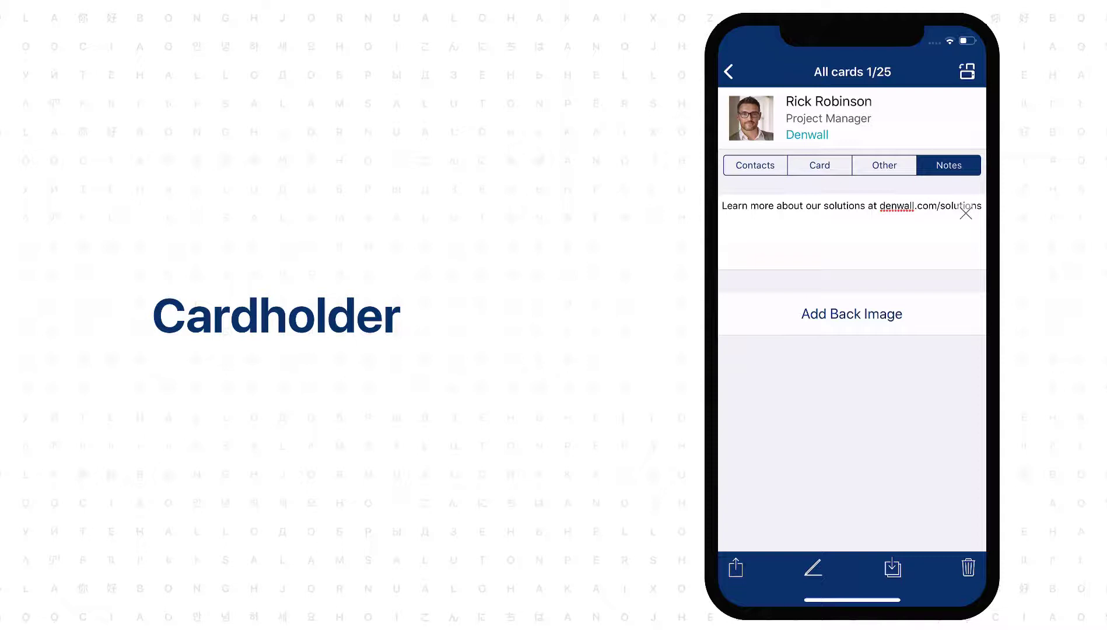
pyautogui.click(730, 70)
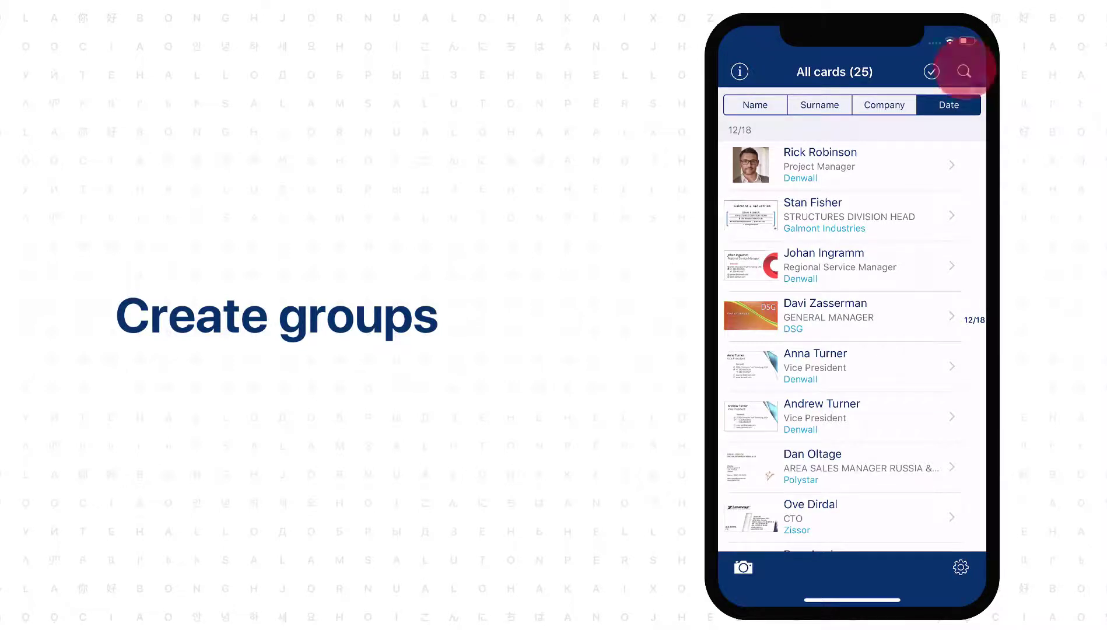
# Step: Show the Ungrouped (9) cards and turn on card selection mode
pyautogui.click(963, 70)
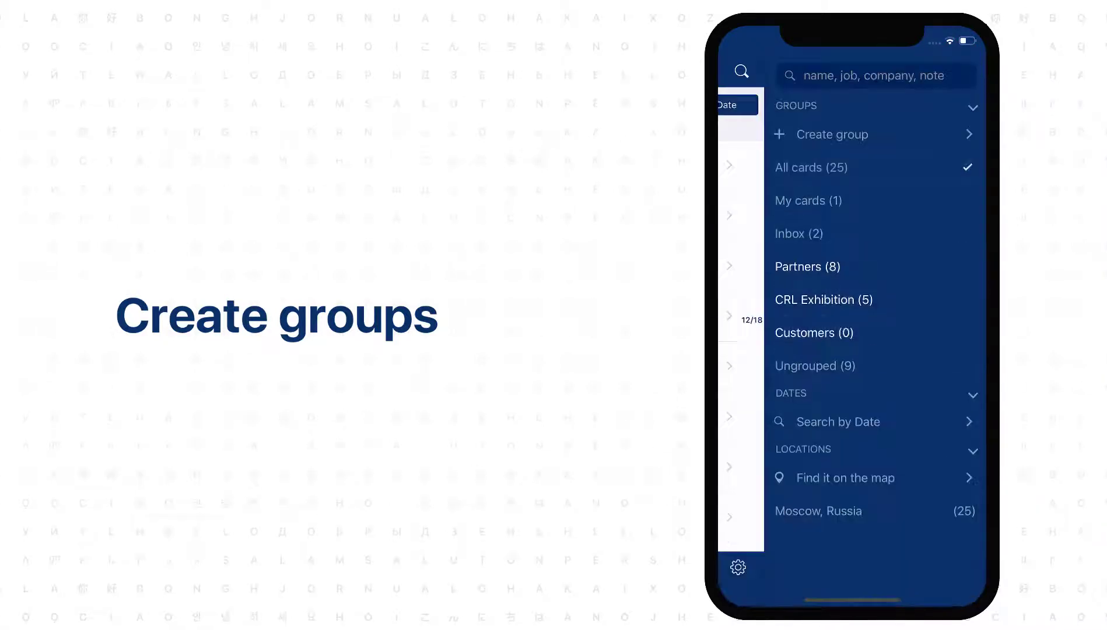
pyautogui.click(814, 366)
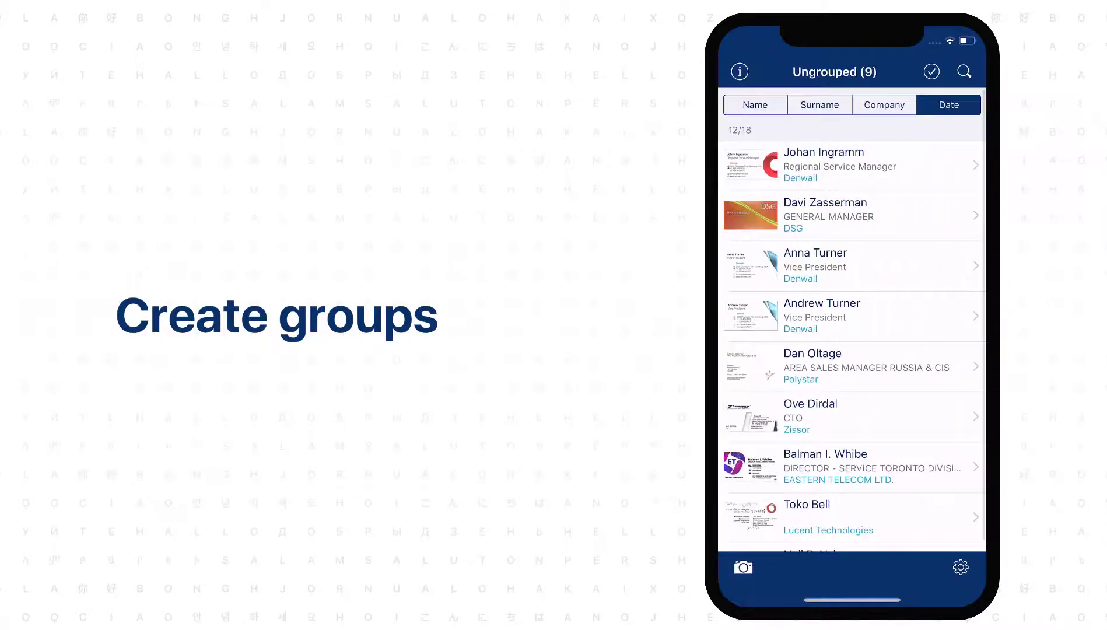
pyautogui.click(930, 71)
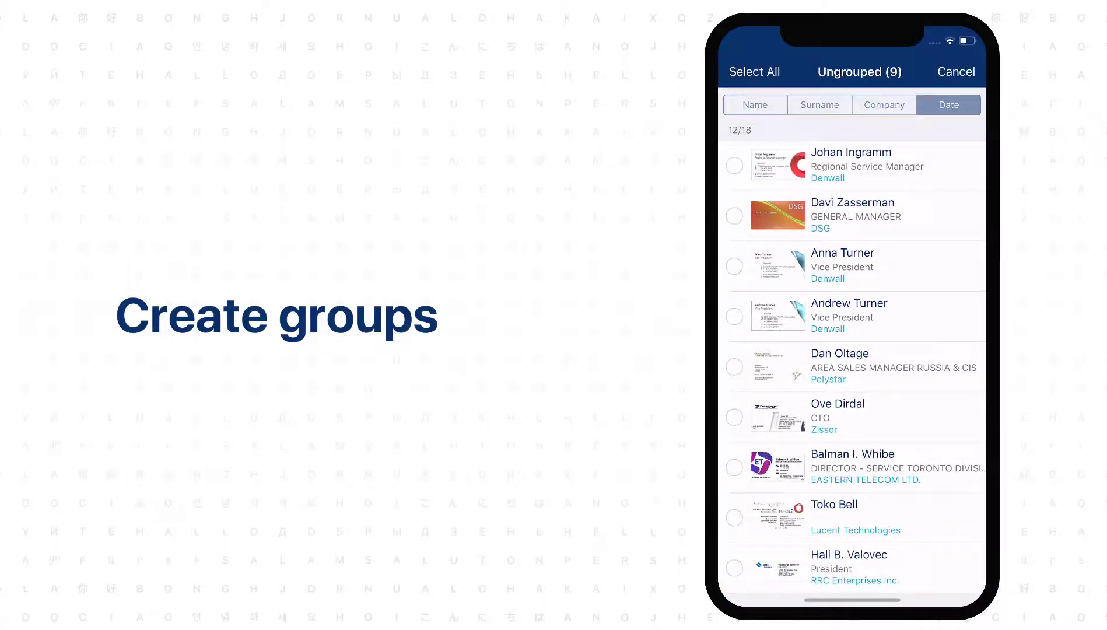
# Step: Move seven ticked ungrouped cards to the Customers group and confirm with OK
pyautogui.click(754, 71)
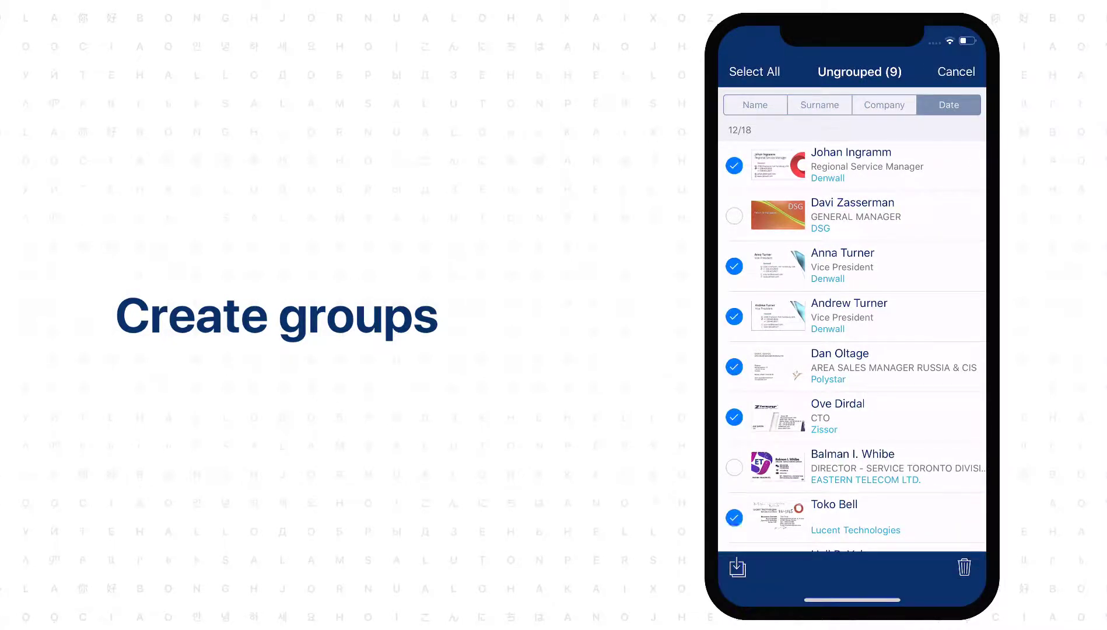
pyautogui.click(738, 567)
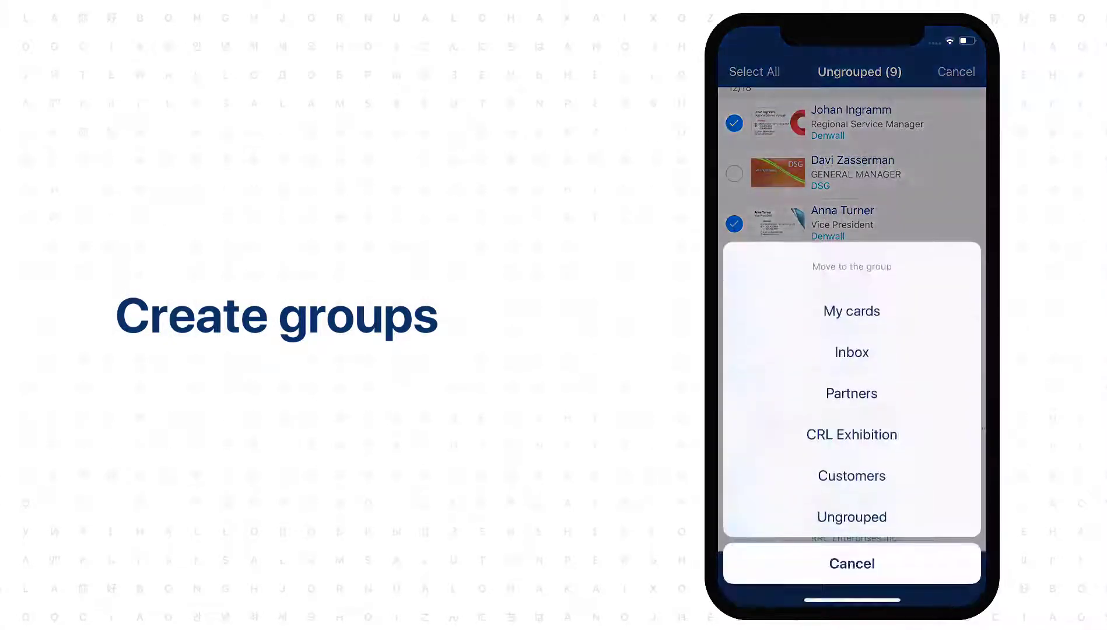
pyautogui.click(851, 475)
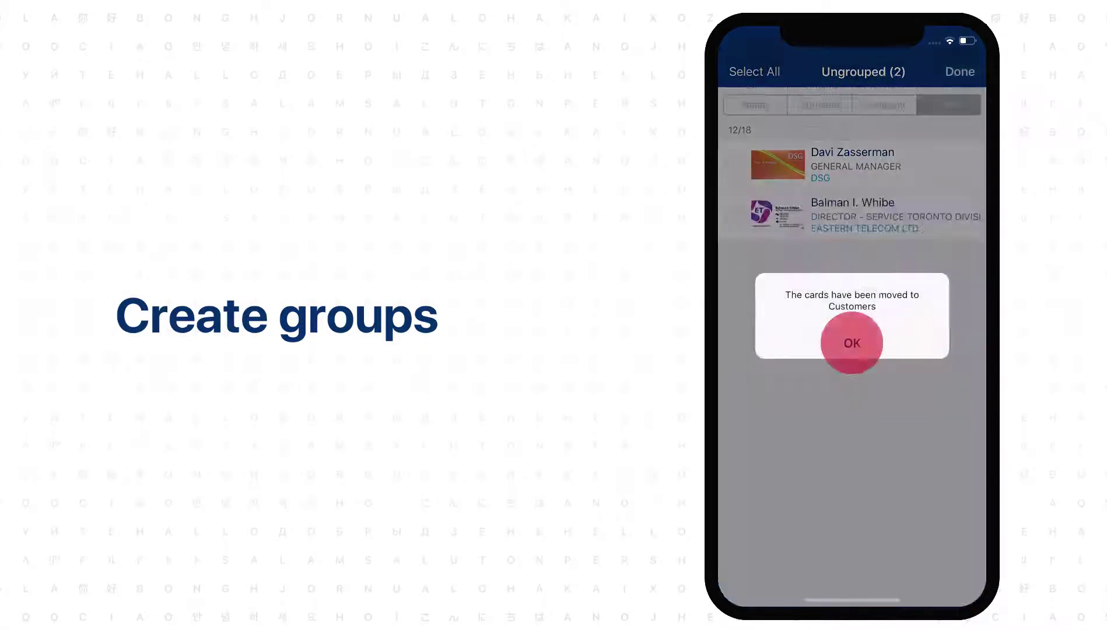
pyautogui.click(851, 343)
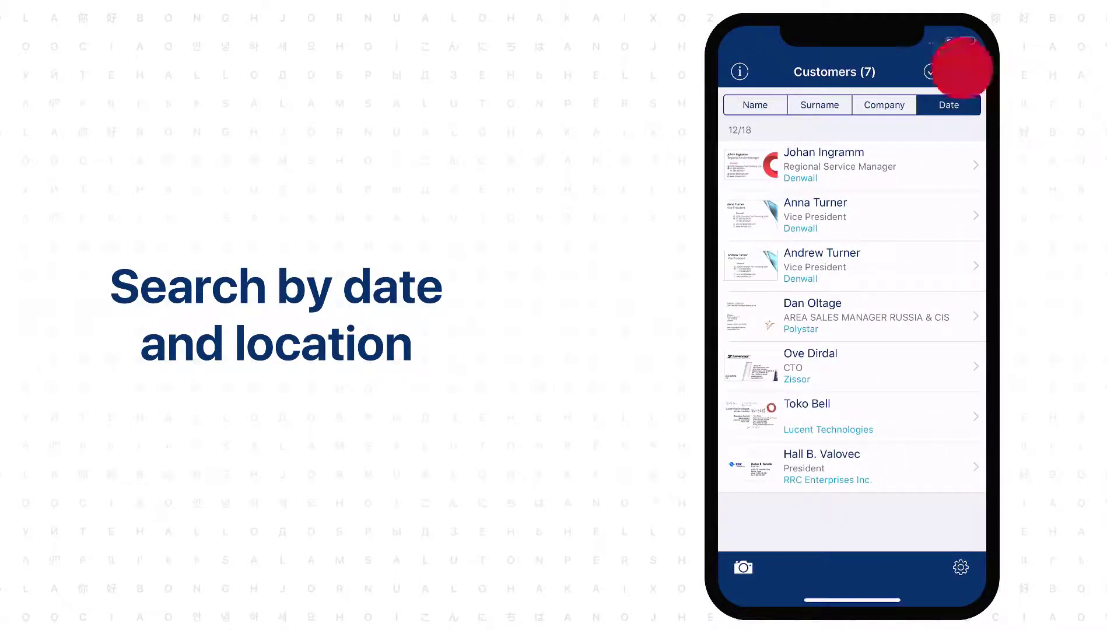
# Step: Search cards by date from Dec 1 to Dec 12, 2018 and browse the results
pyautogui.click(953, 71)
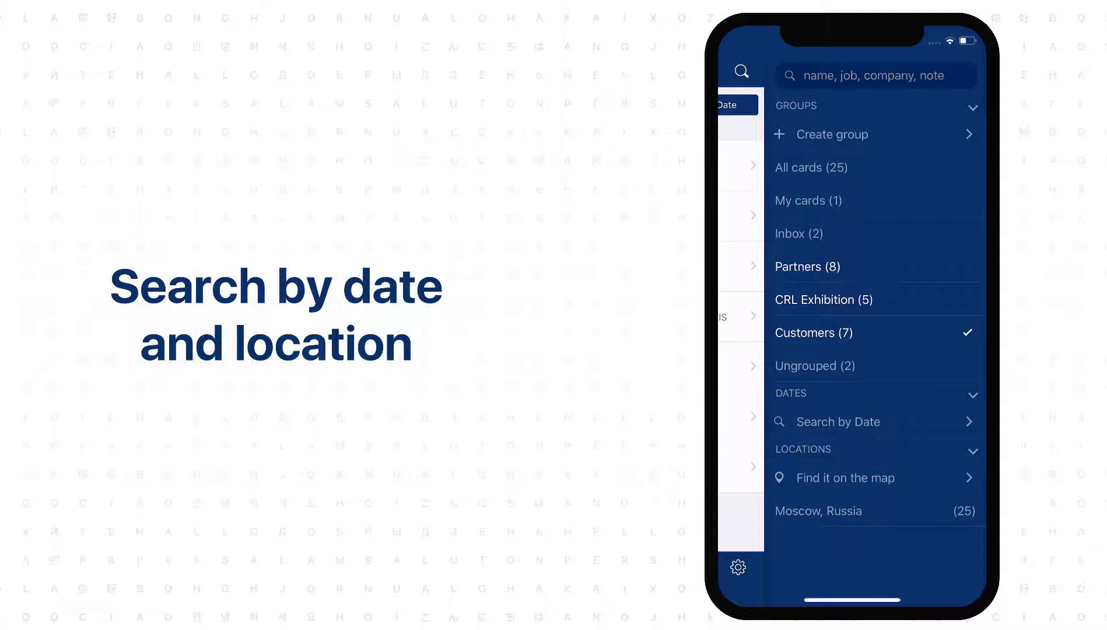
pyautogui.click(836, 422)
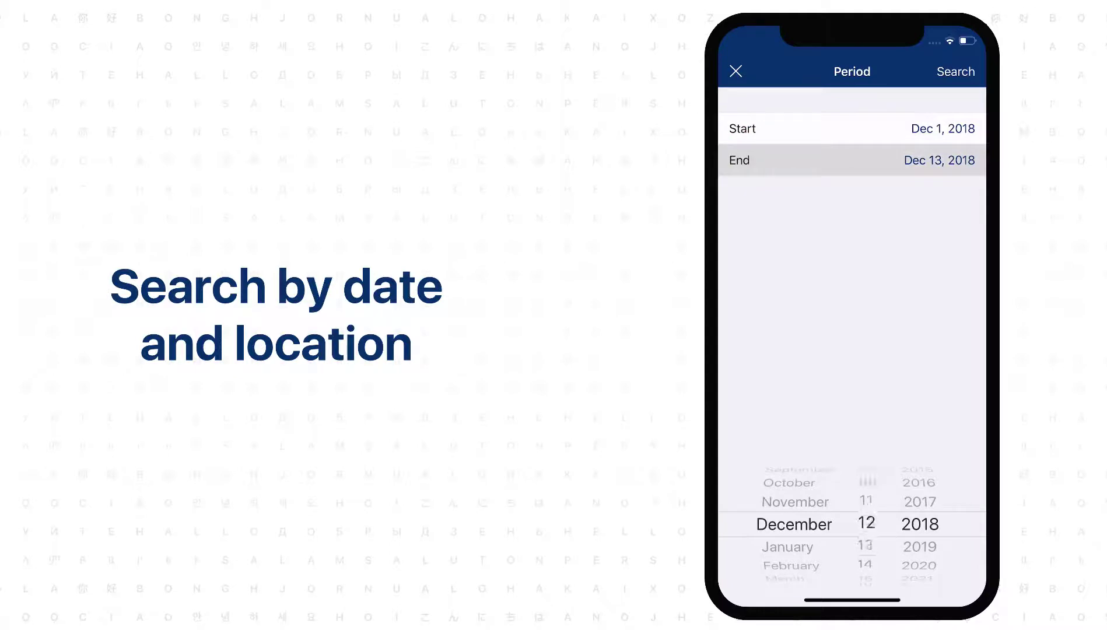
pyautogui.click(955, 72)
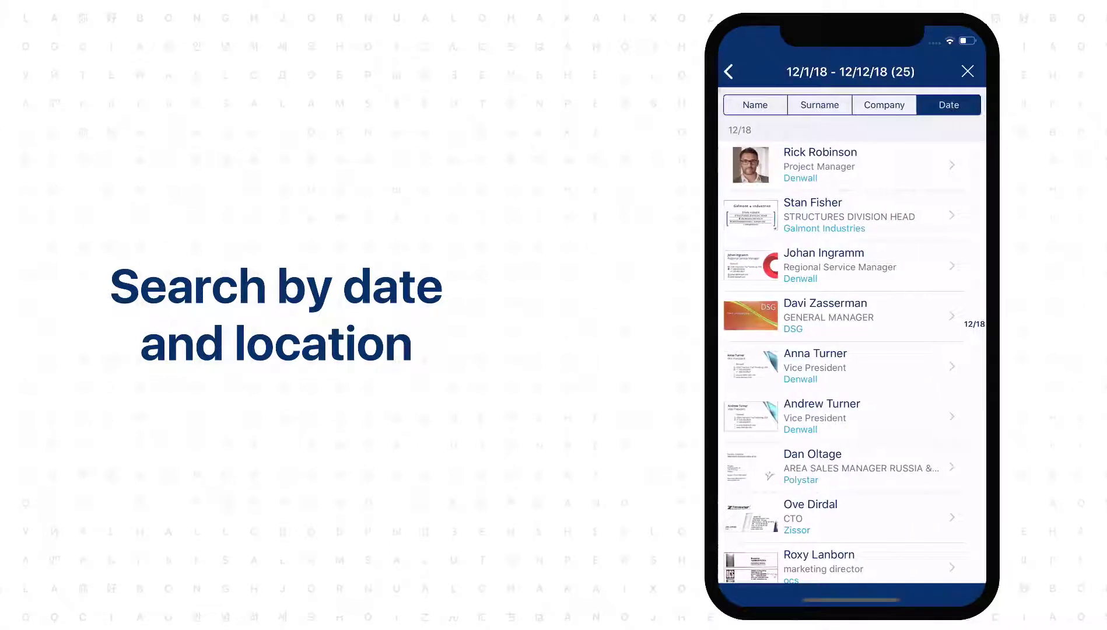
pyautogui.scroll(-3)
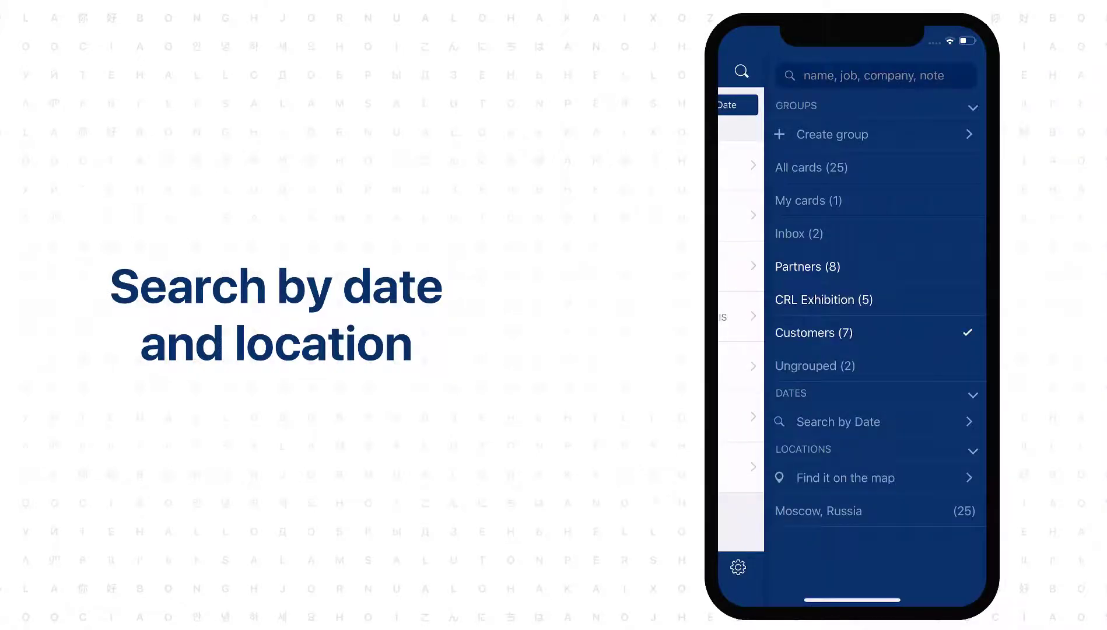
pyautogui.click(833, 477)
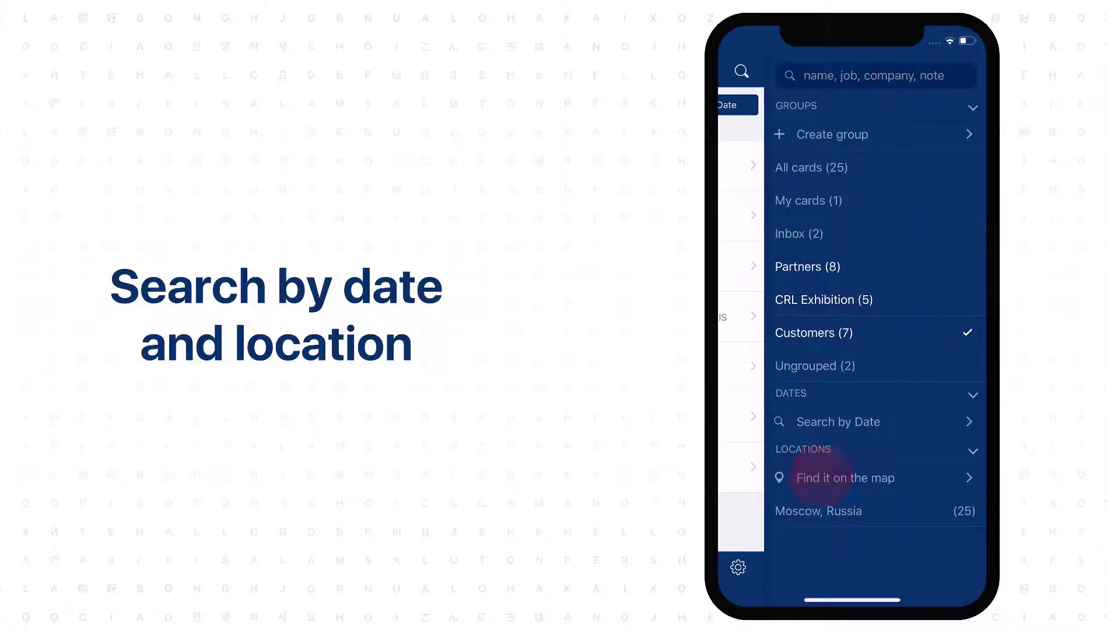
pyautogui.click(844, 478)
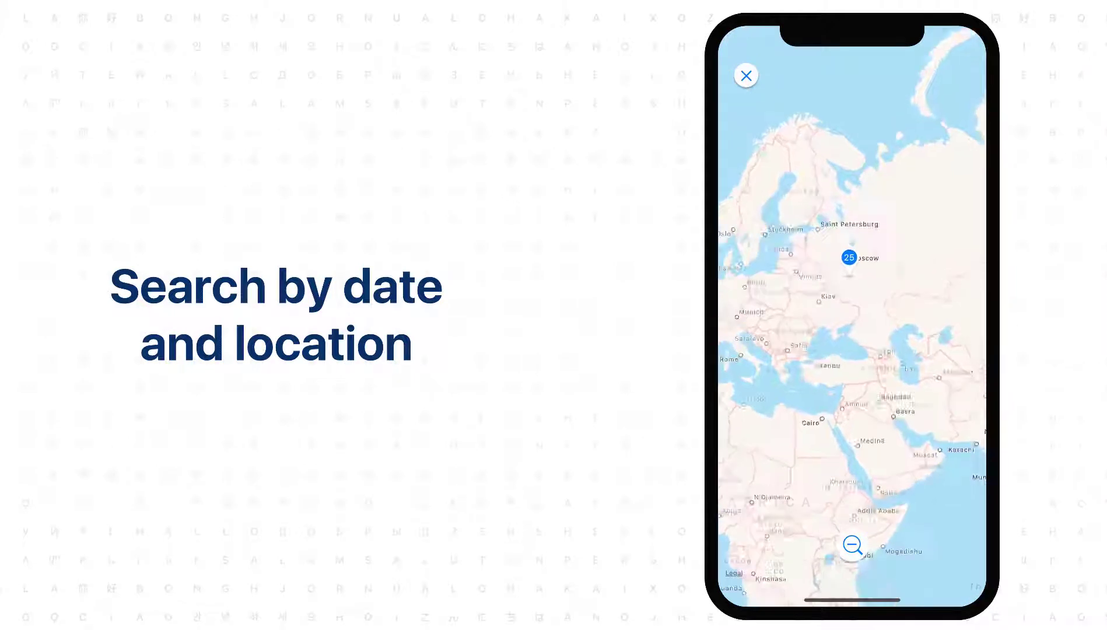
pyautogui.click(852, 544)
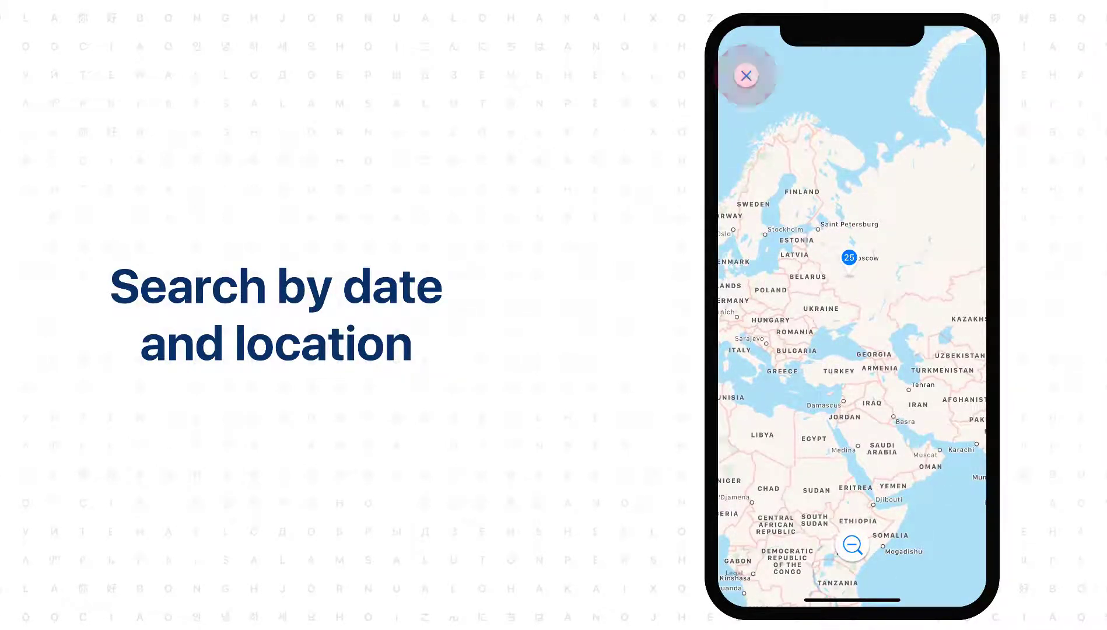
pyautogui.click(745, 75)
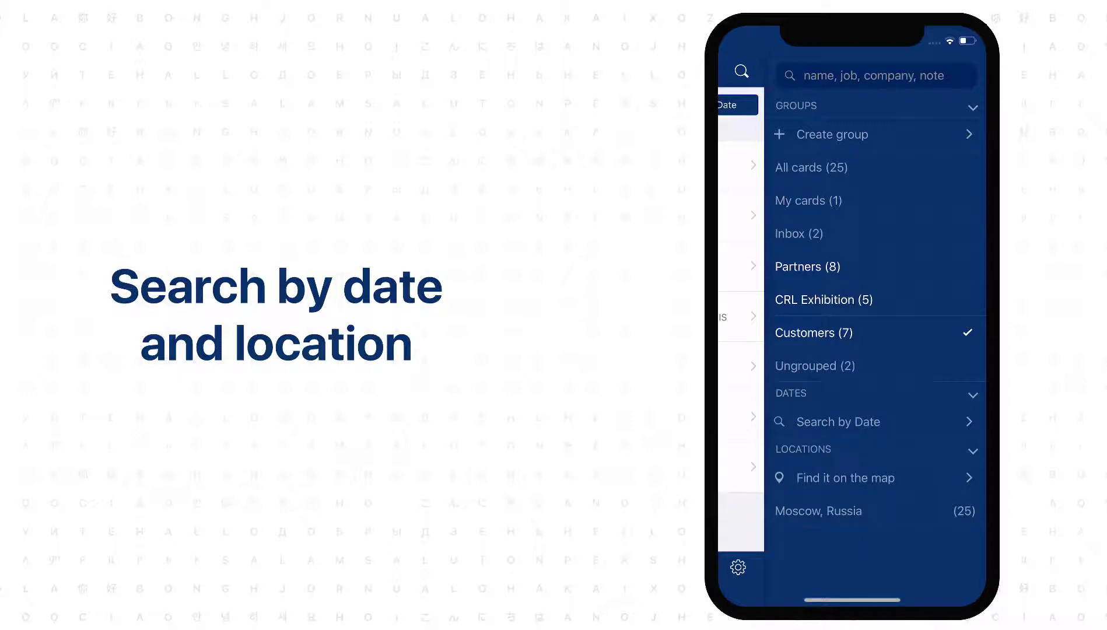